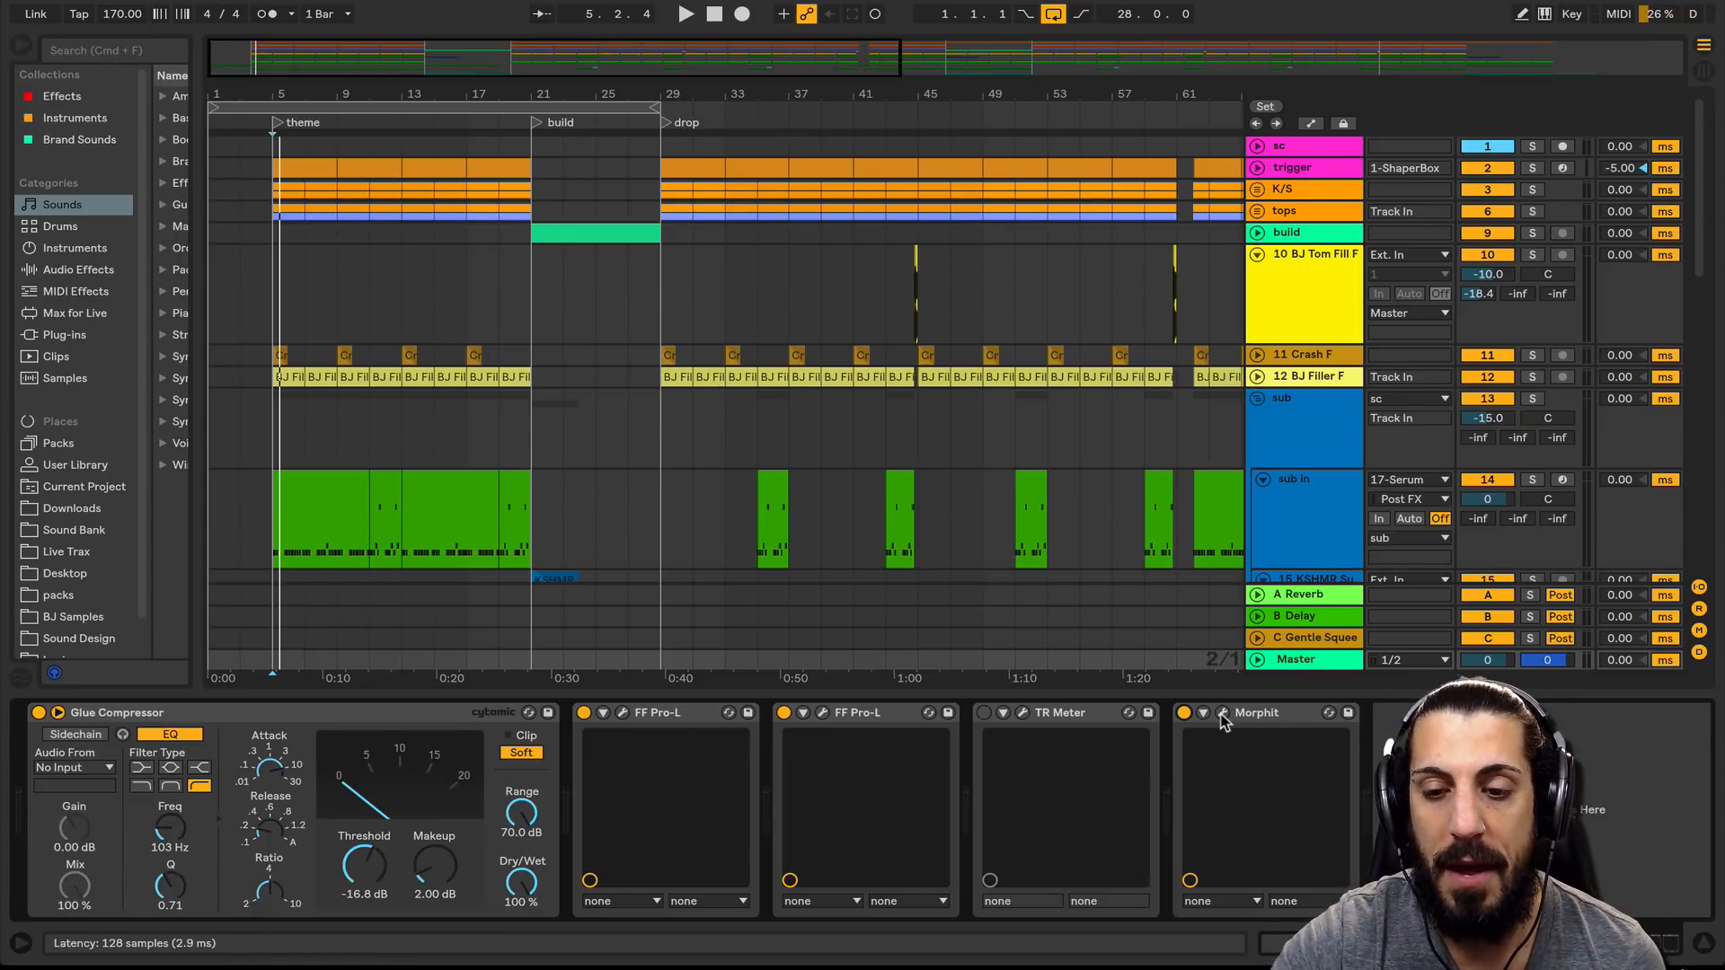
- Open Morphit's plugin window on the Master track and scroll through its headphone model list
{"action": "left_click", "coordinate": [1200, 712]}
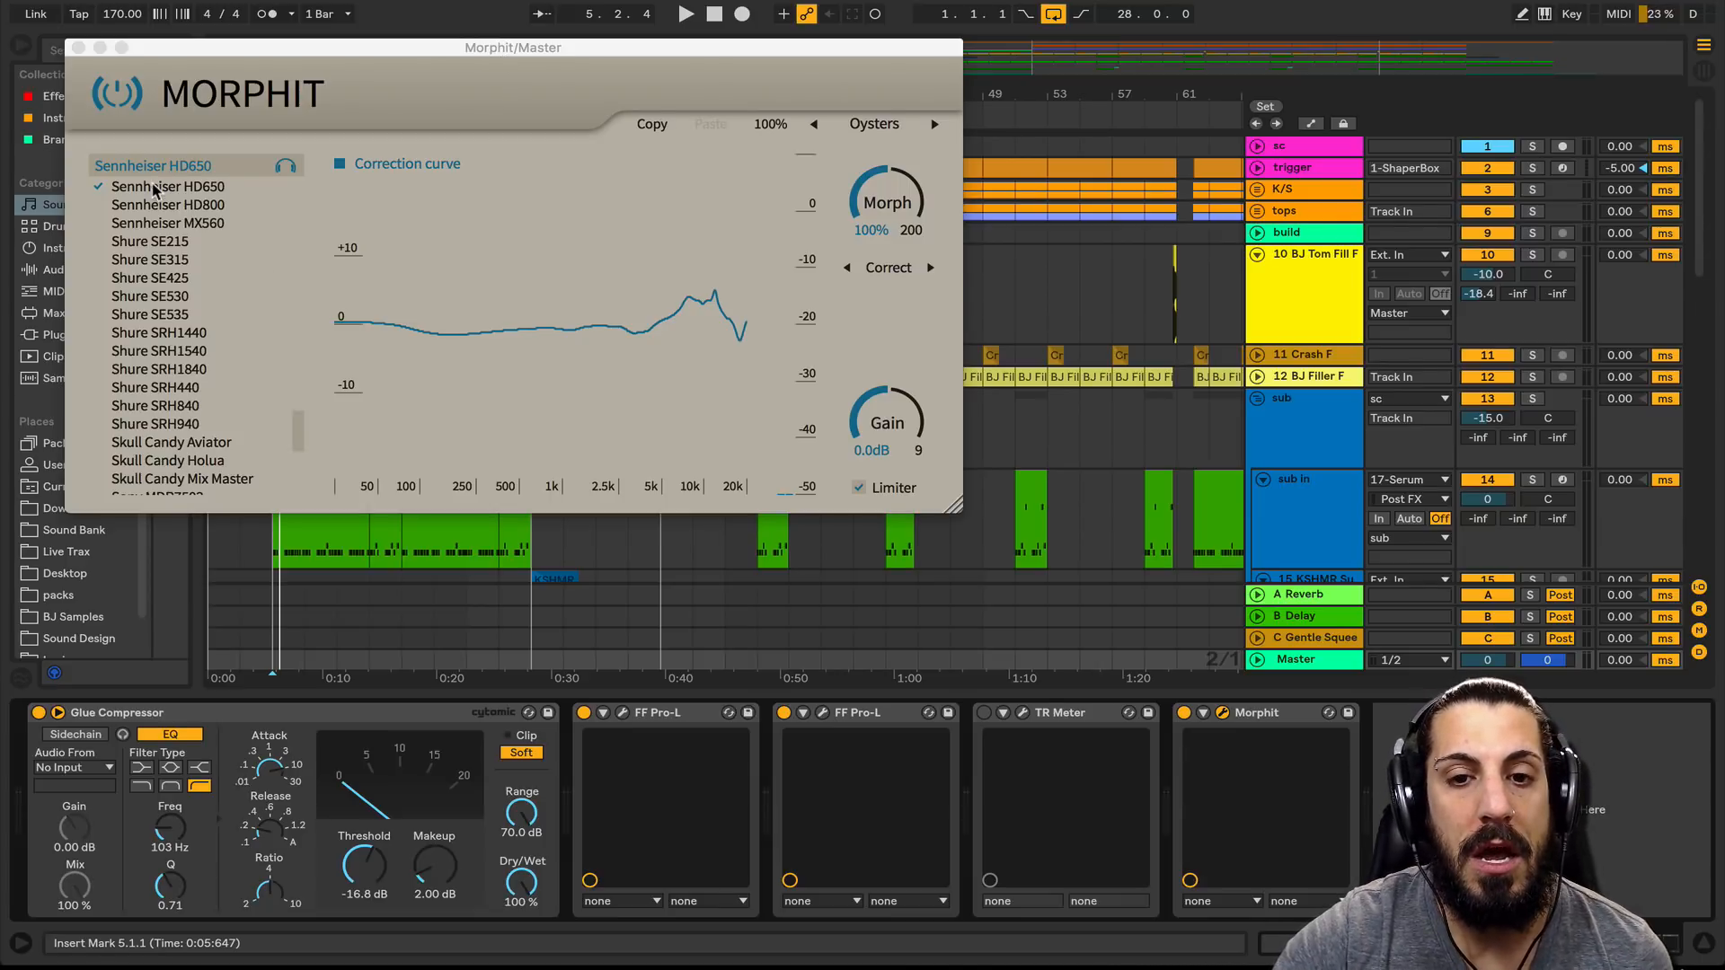
{"action": "scroll", "scroll_direction": "down", "scroll_amount": 3}
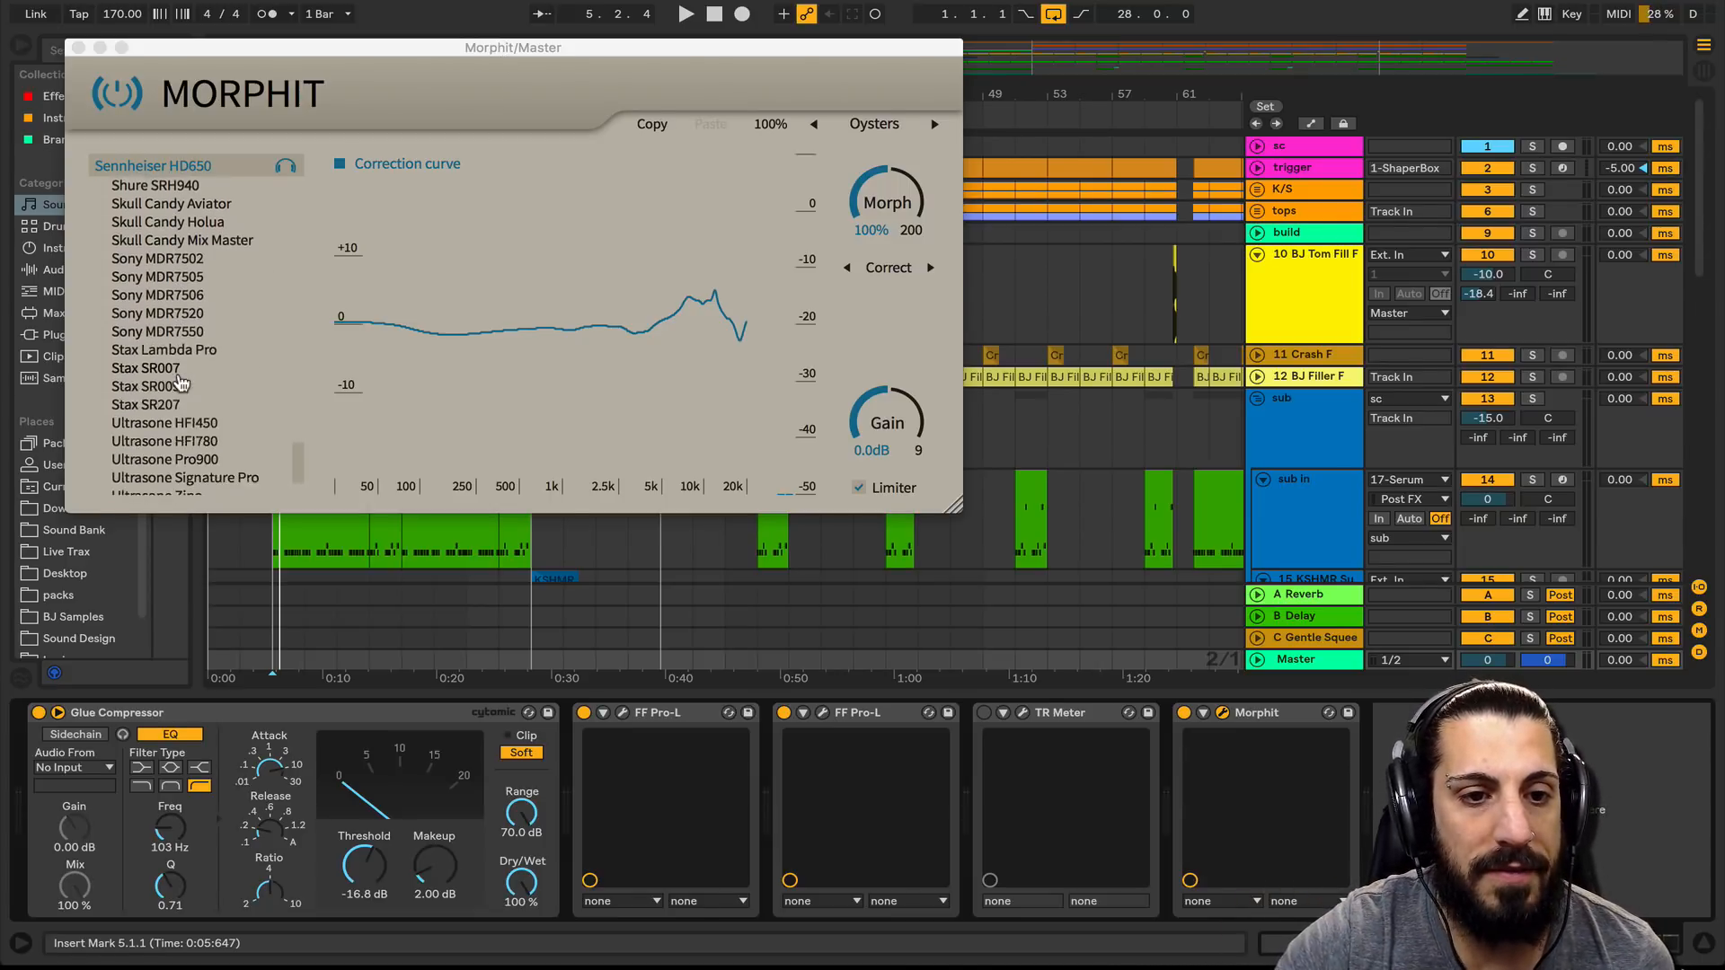
{"action": "scroll", "scroll_direction": "down", "scroll_amount": 3}
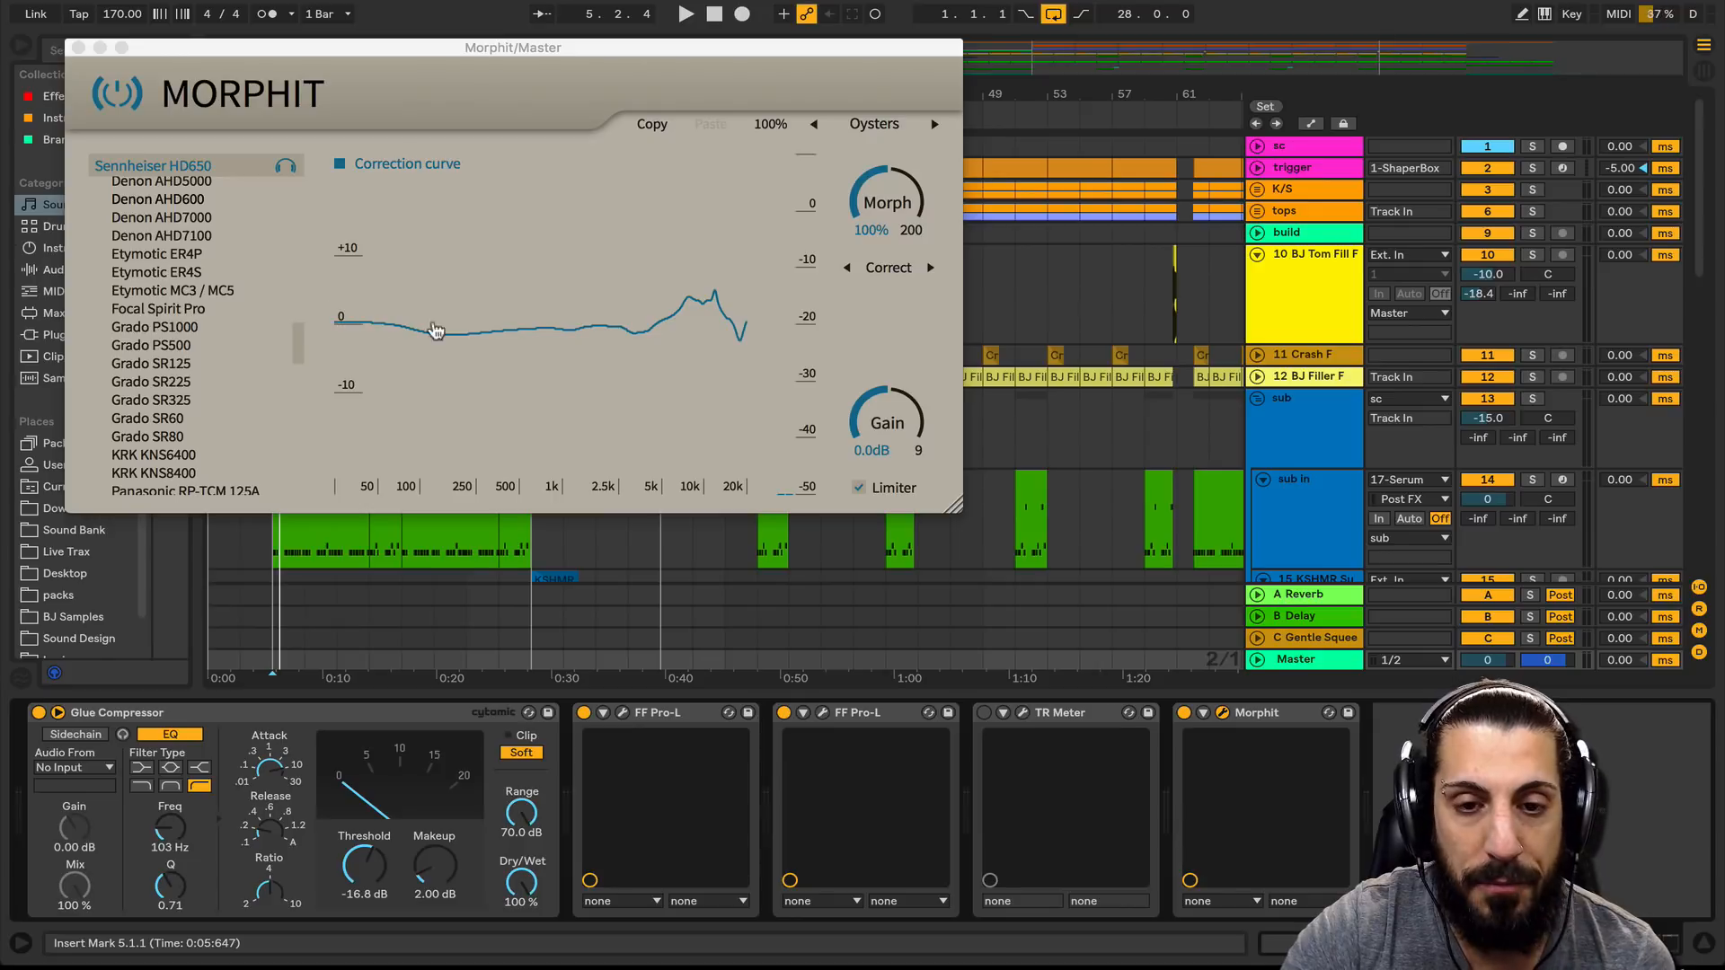
{"action": "mouse_move", "coordinate": [608, 358]}
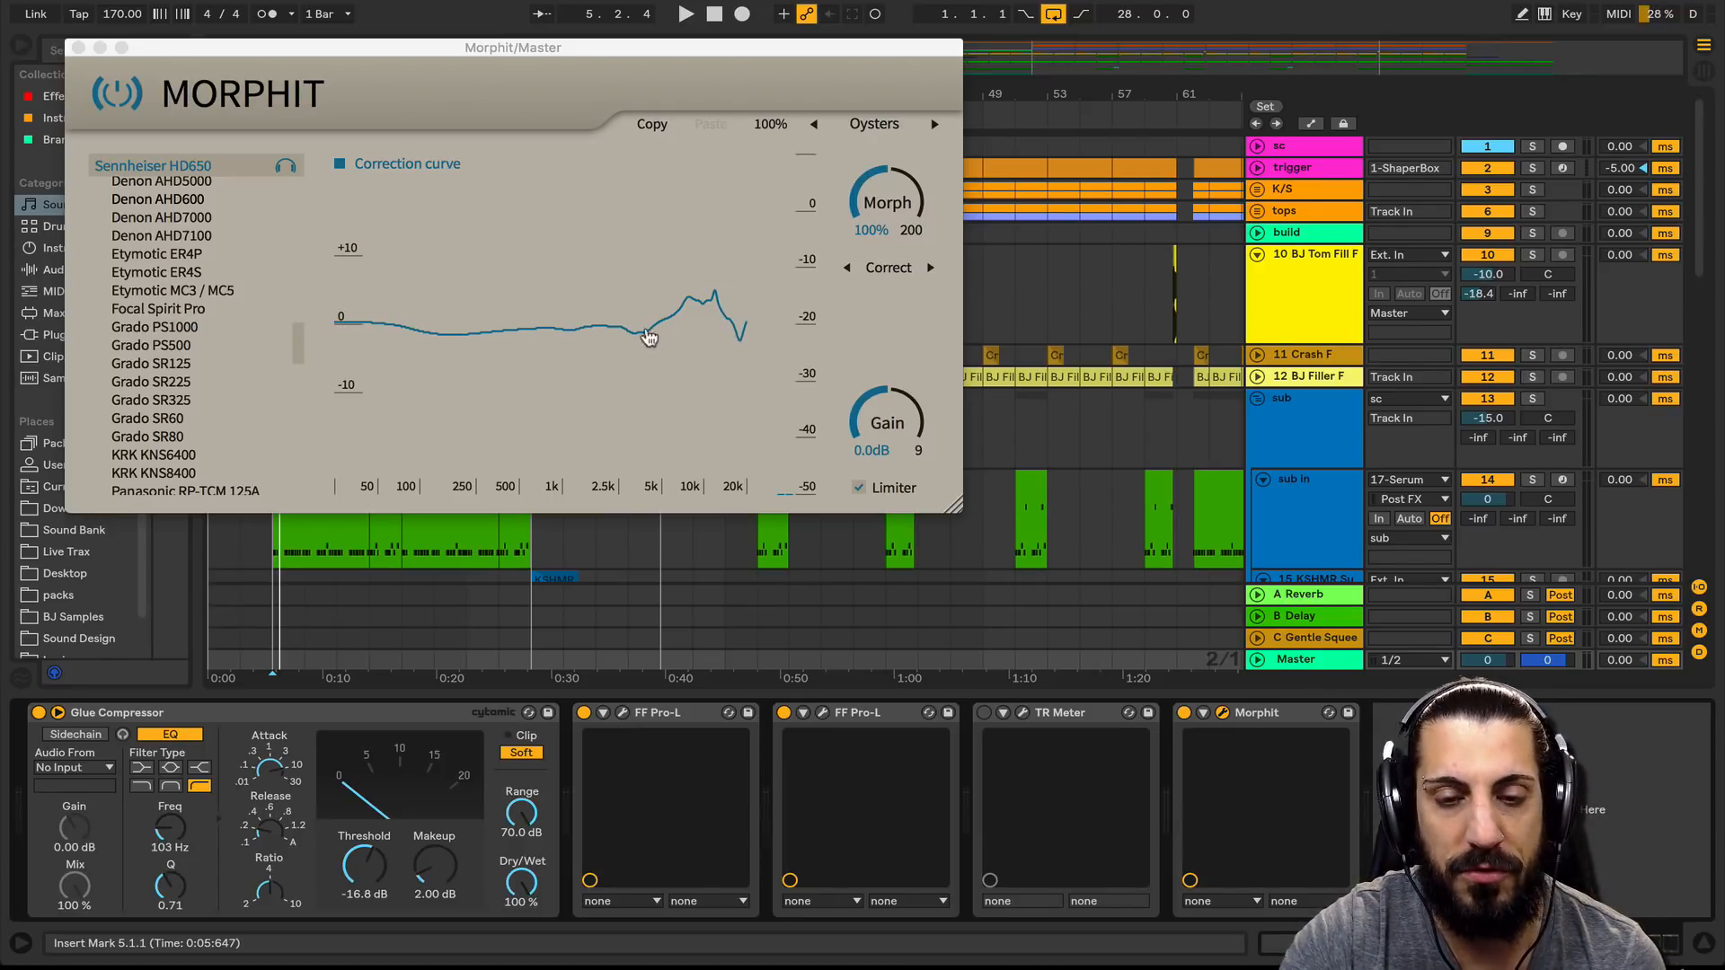
{"action": "mouse_move", "coordinate": [499, 343]}
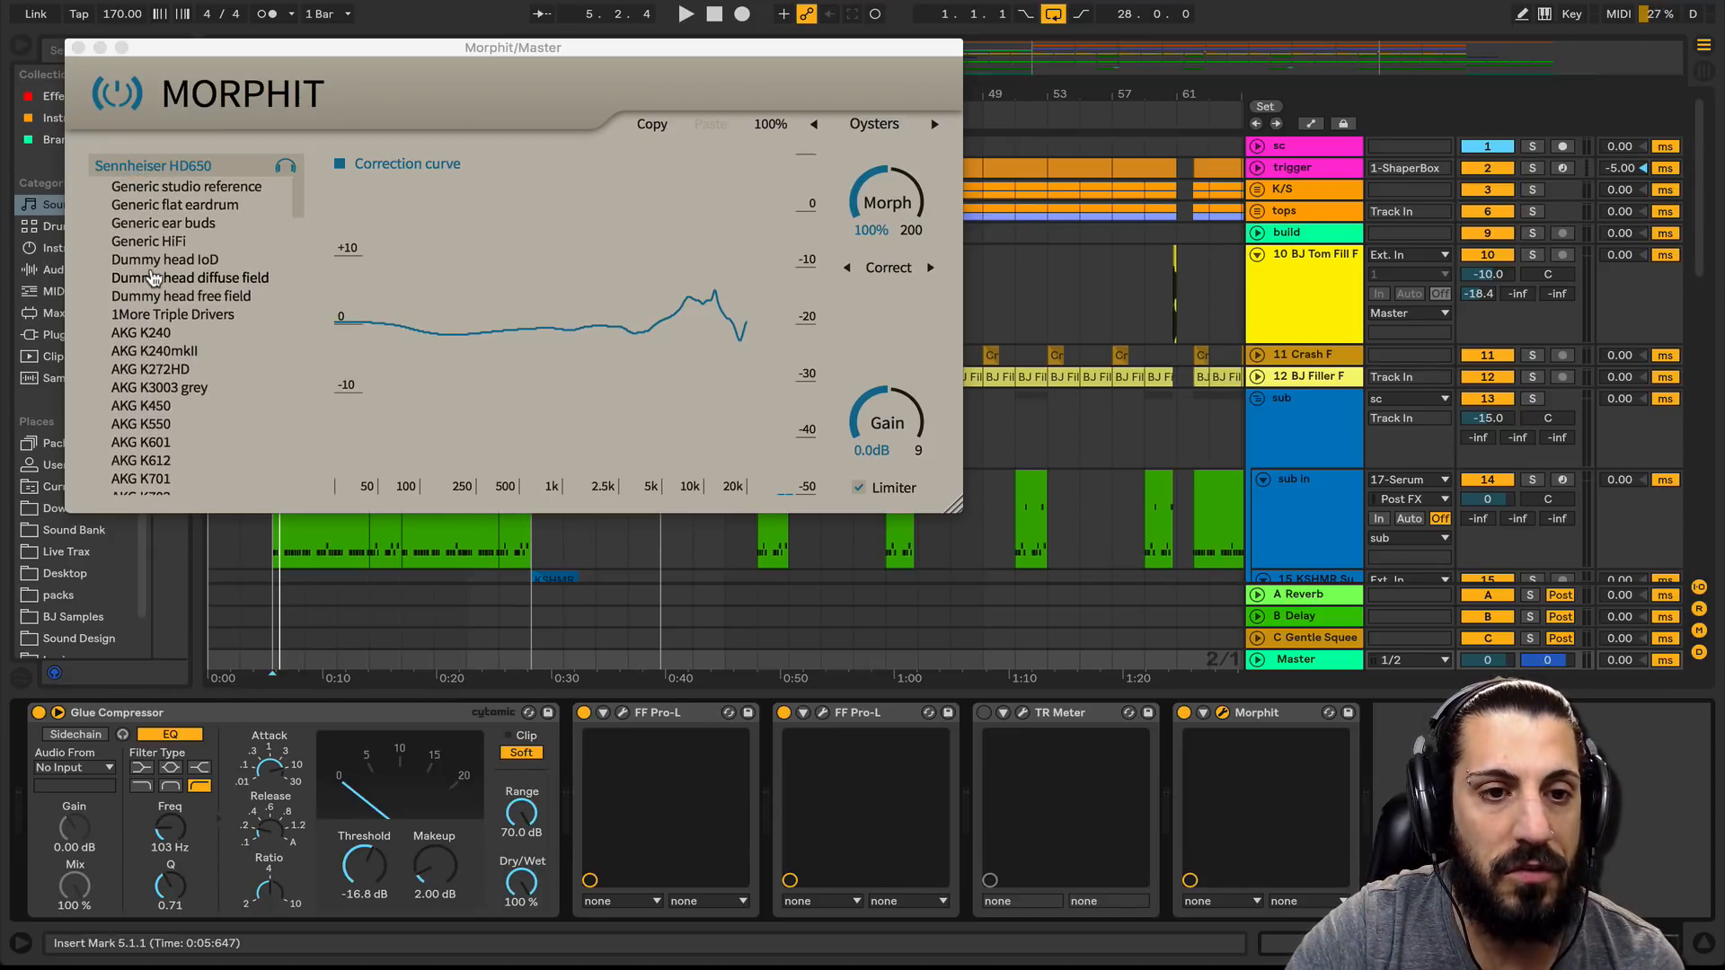
{"action": "scroll", "scroll_direction": "down", "scroll_amount": 3}
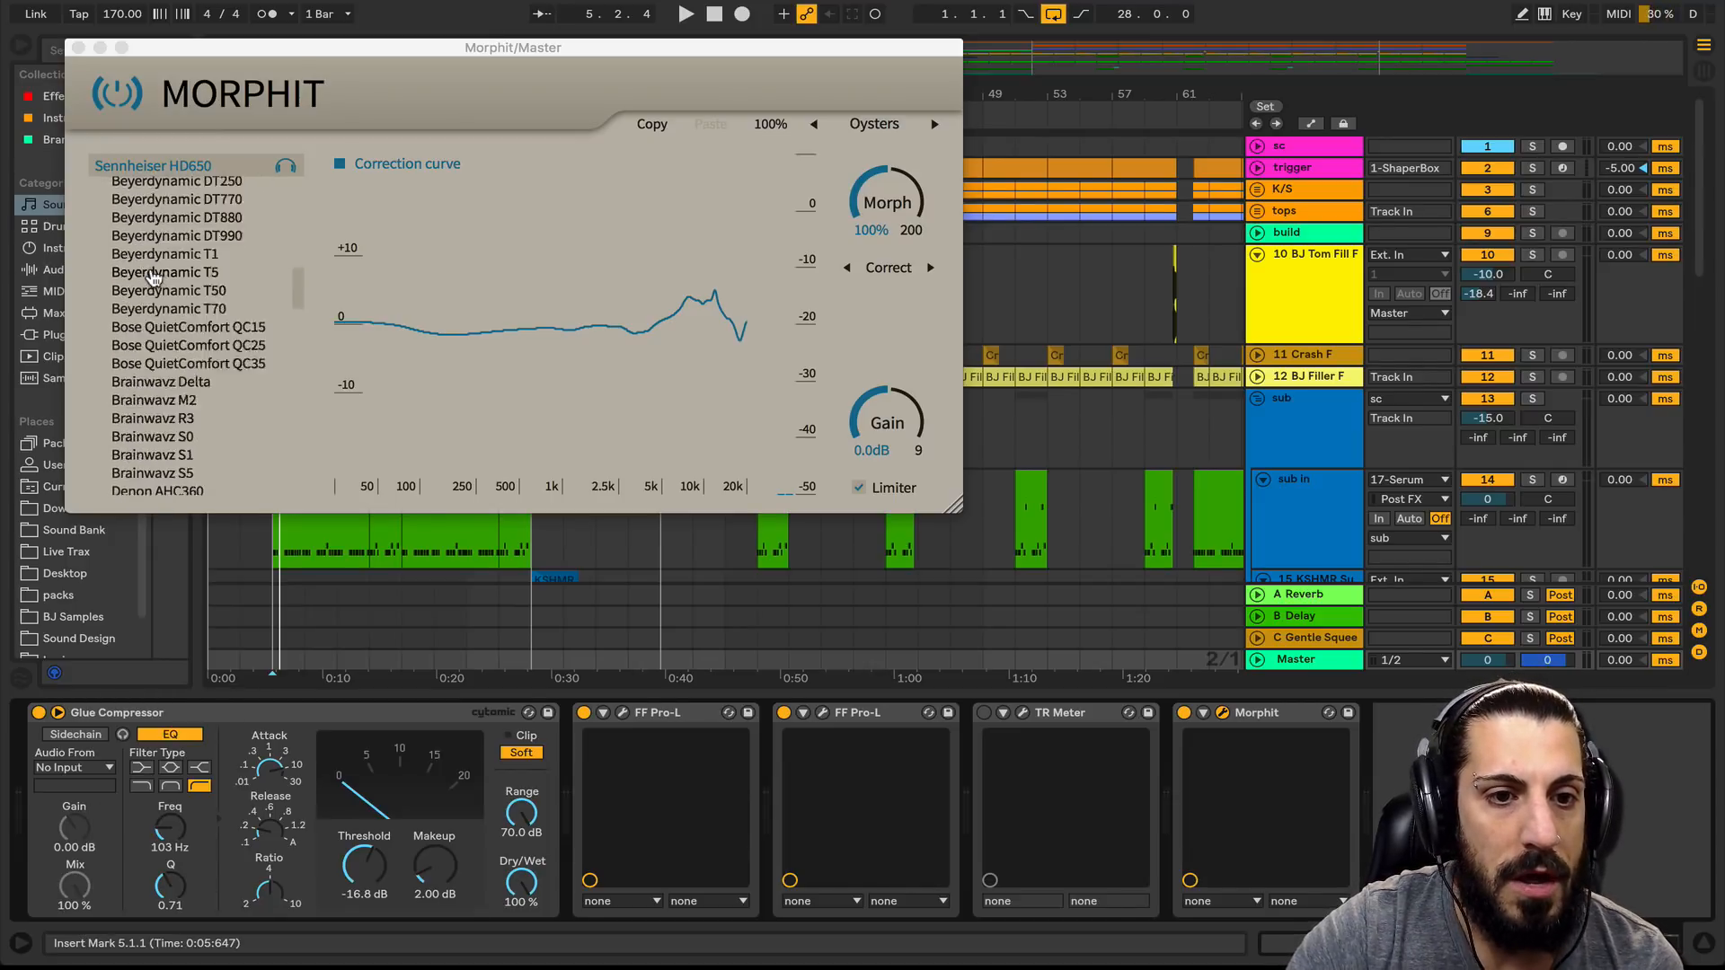
{"action": "left_click", "coordinate": [140, 315]}
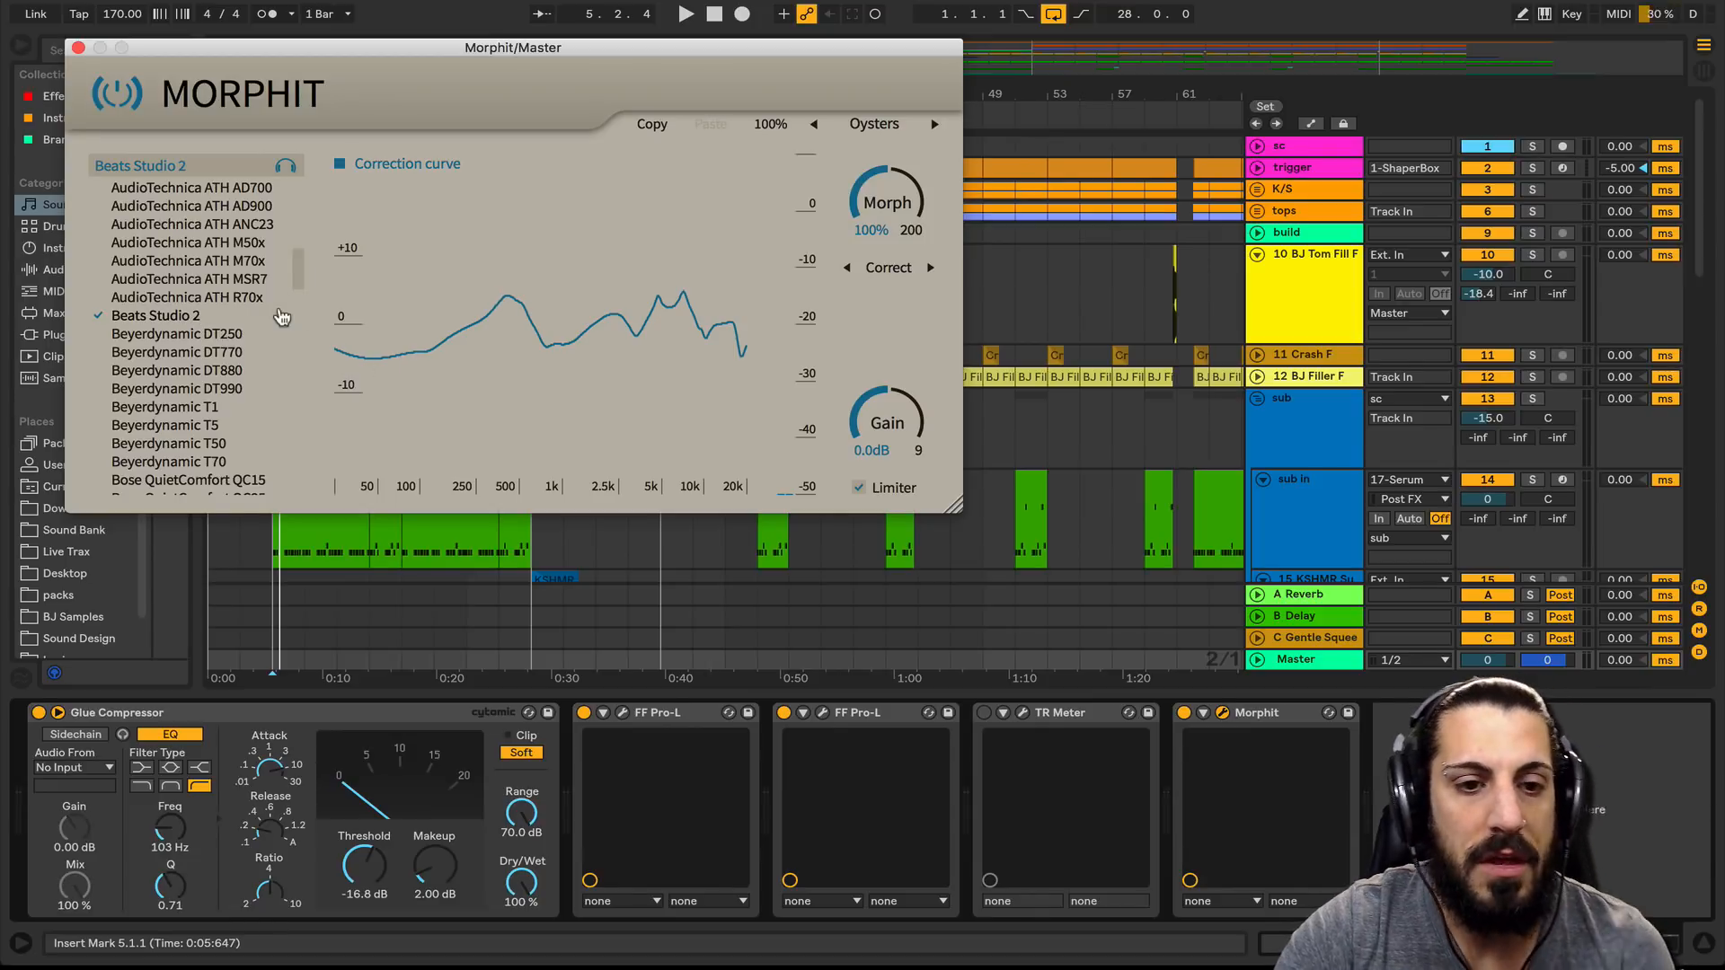
{"action": "scroll", "scroll_direction": "down", "scroll_amount": 3}
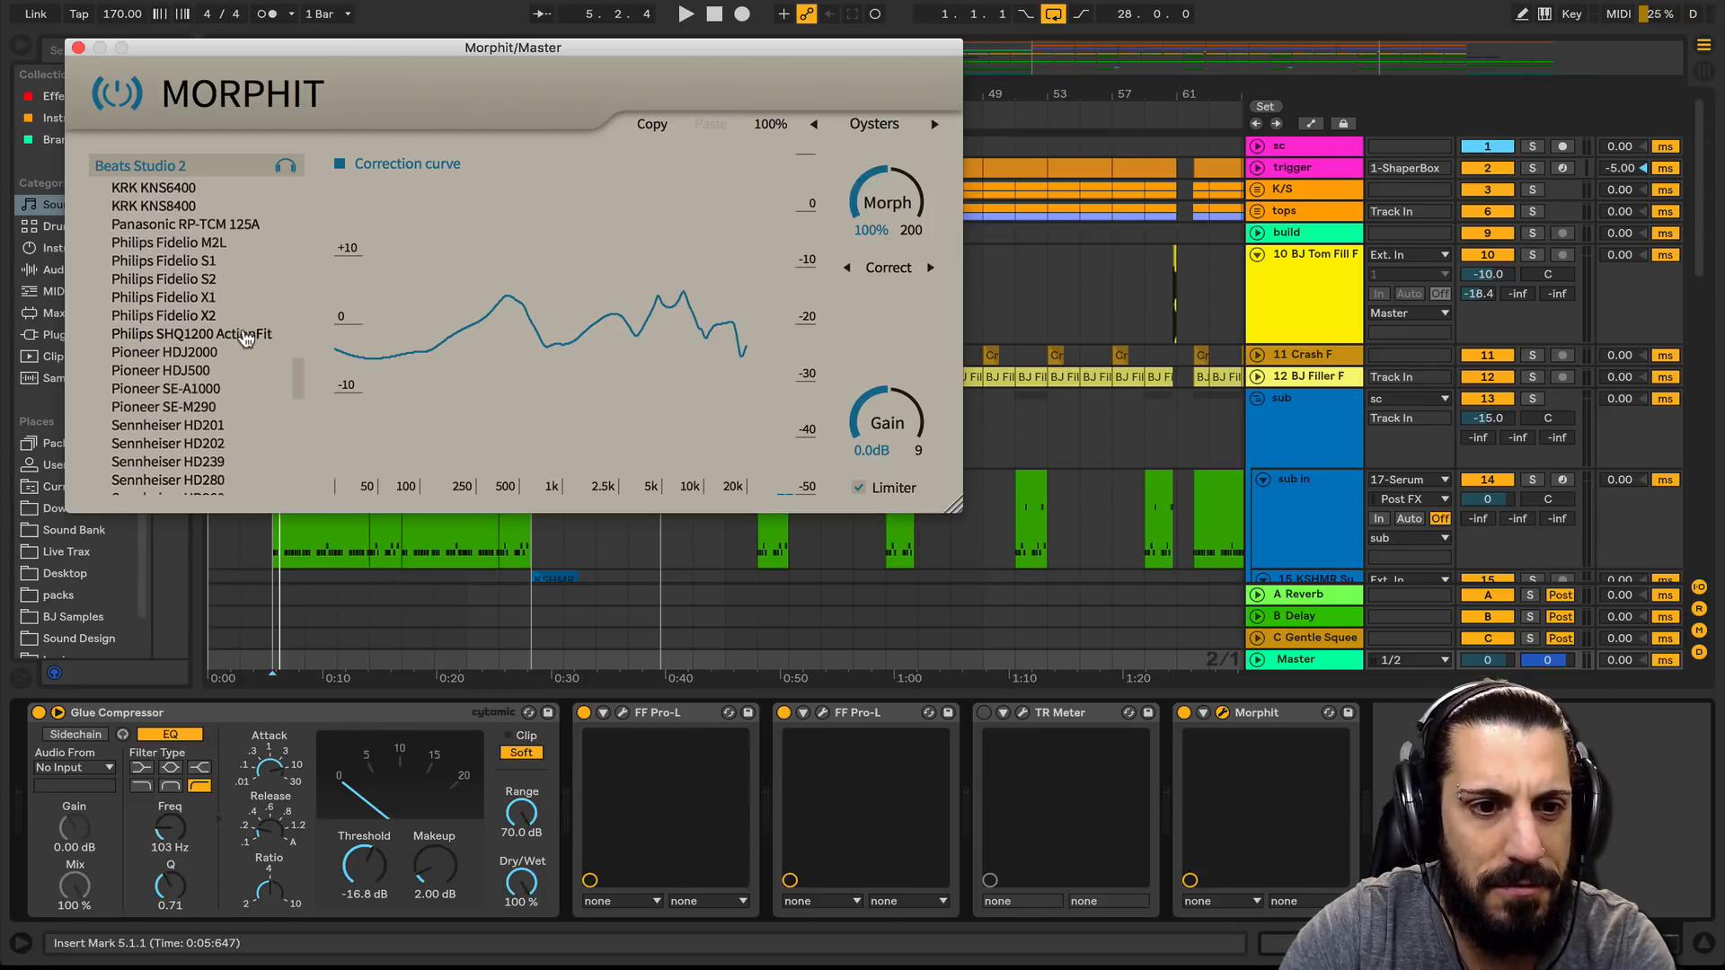
{"action": "scroll", "scroll_direction": "down", "scroll_amount": 3}
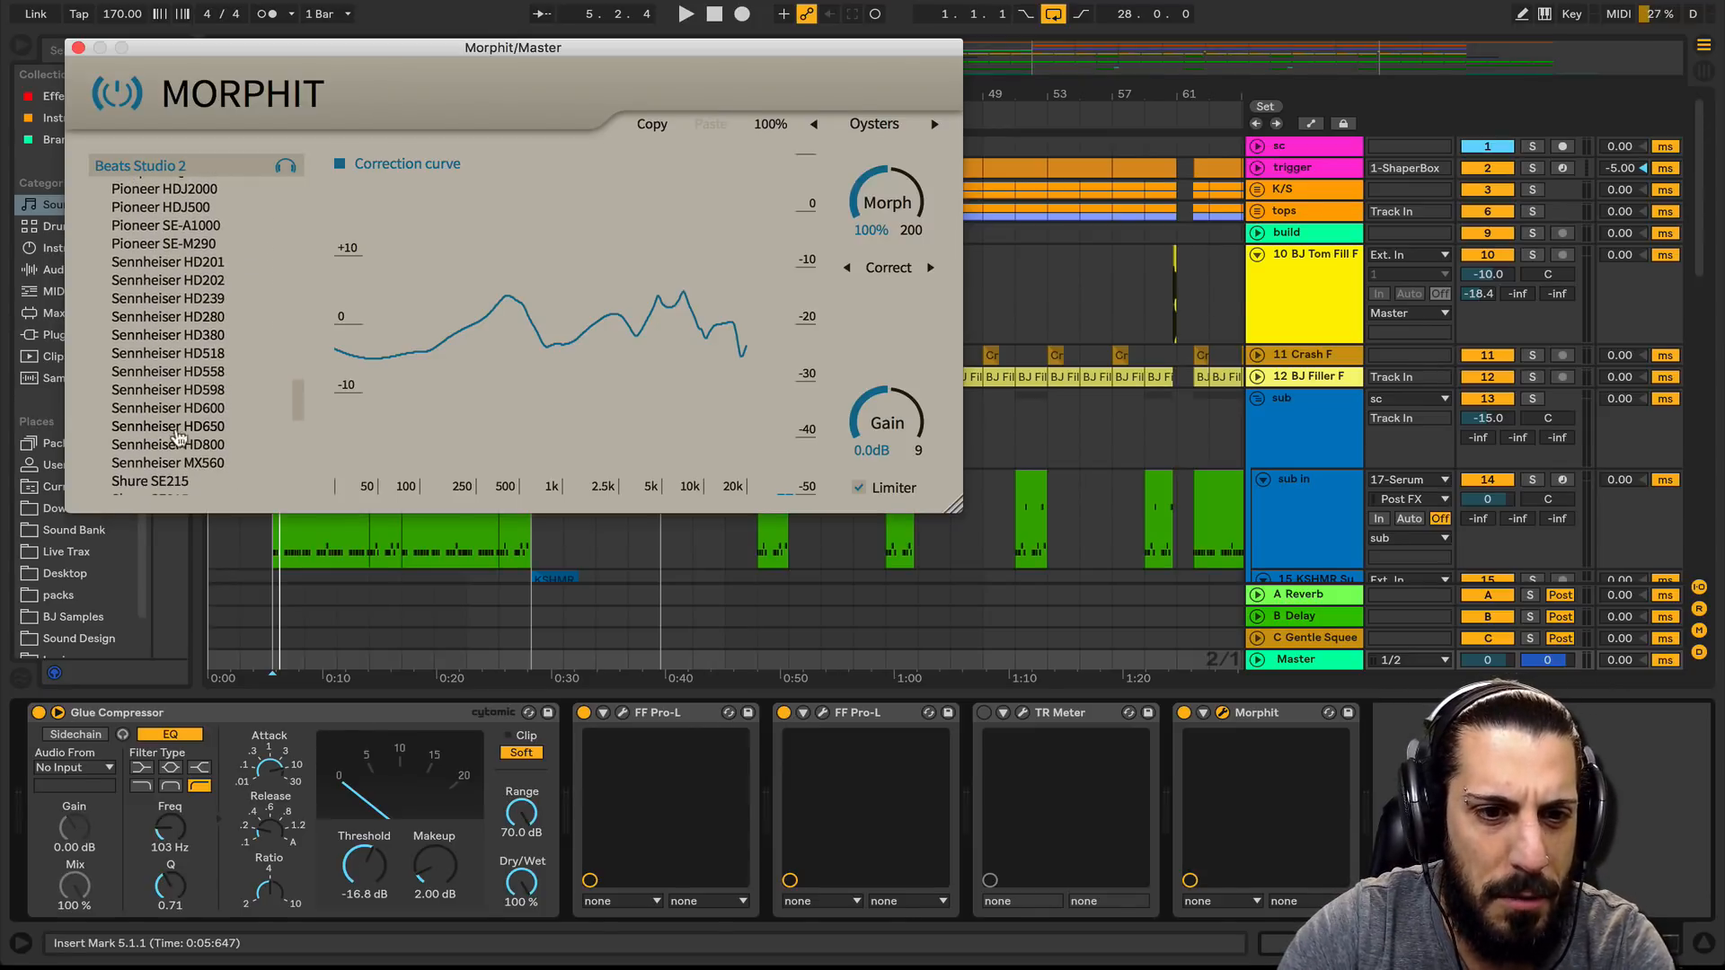
{"action": "left_click", "coordinate": [167, 426]}
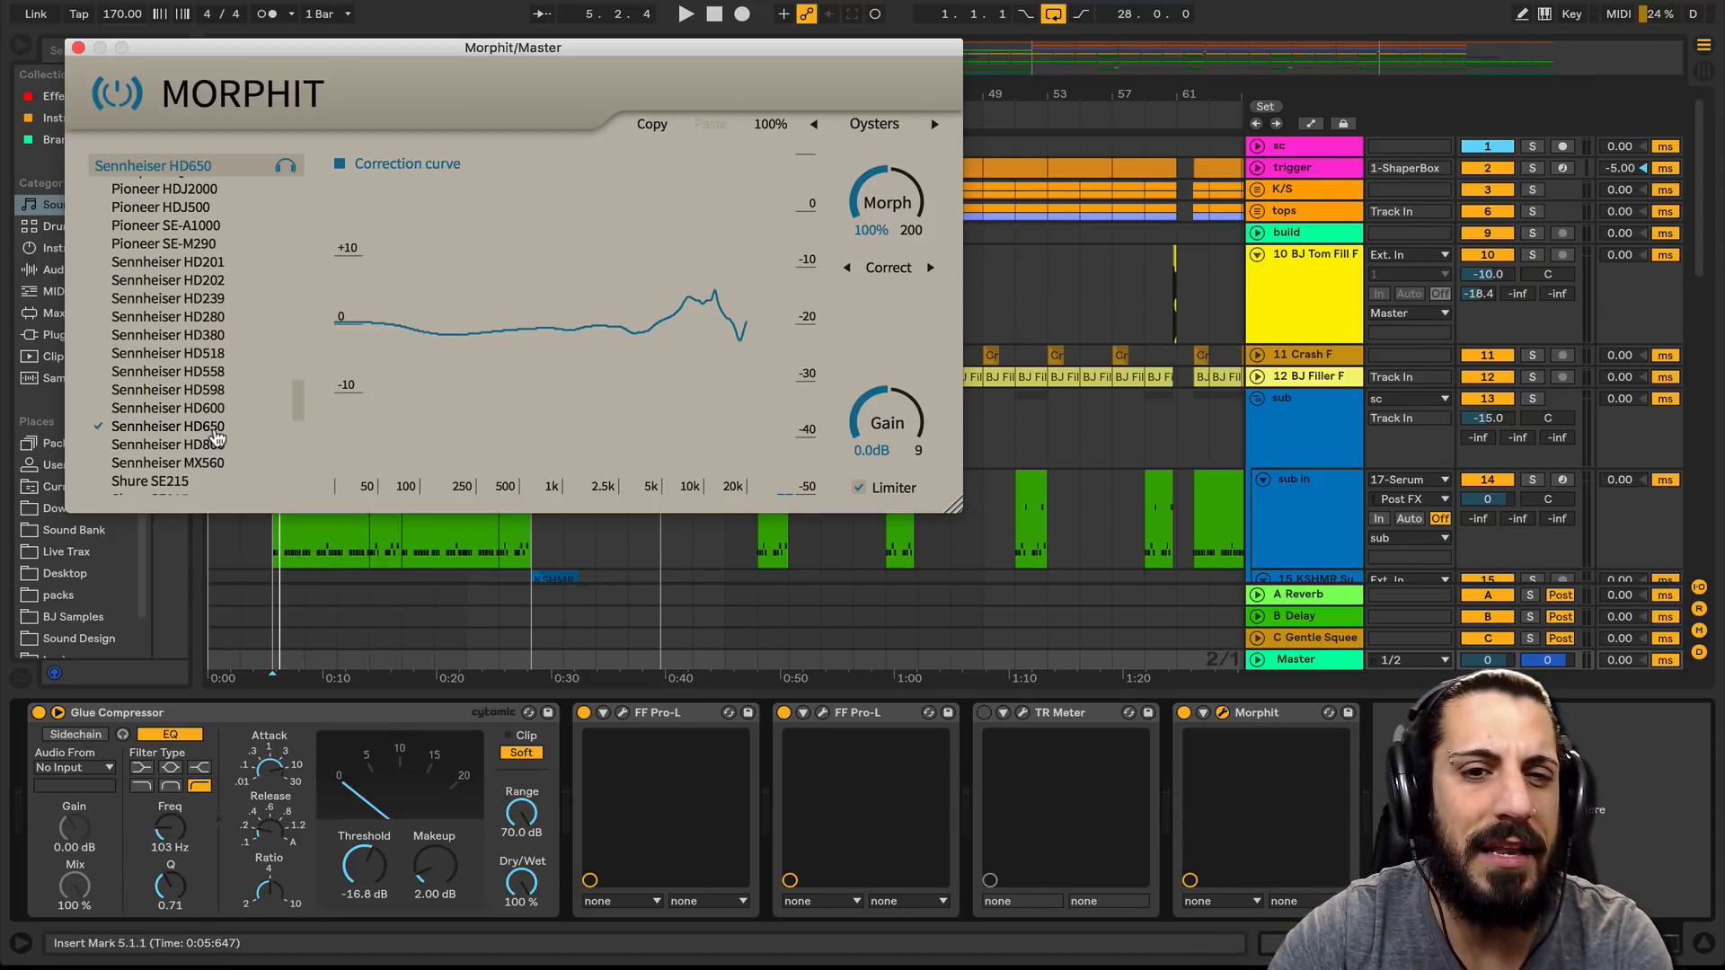
- Drag the Morphit window to the right, clear of the arrangement view
{"action": "left_click_drag", "start_coordinate": [513, 45], "coordinate": [1155, 62]}
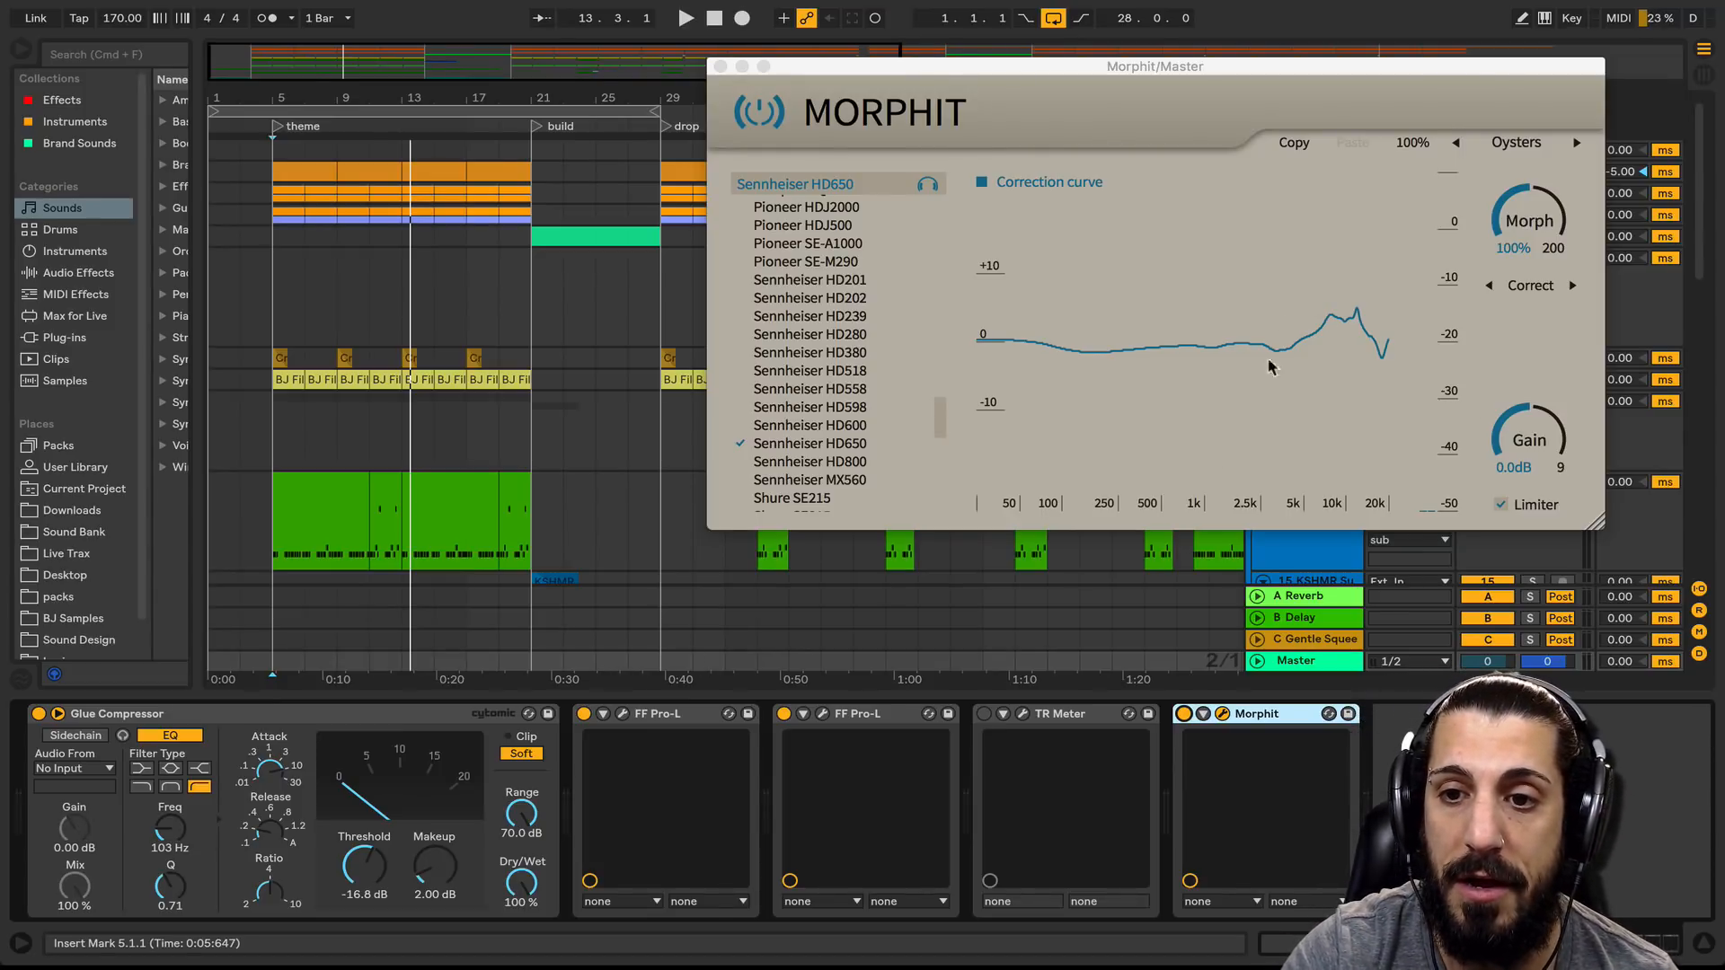
{"action": "mouse_move", "coordinate": [1309, 342]}
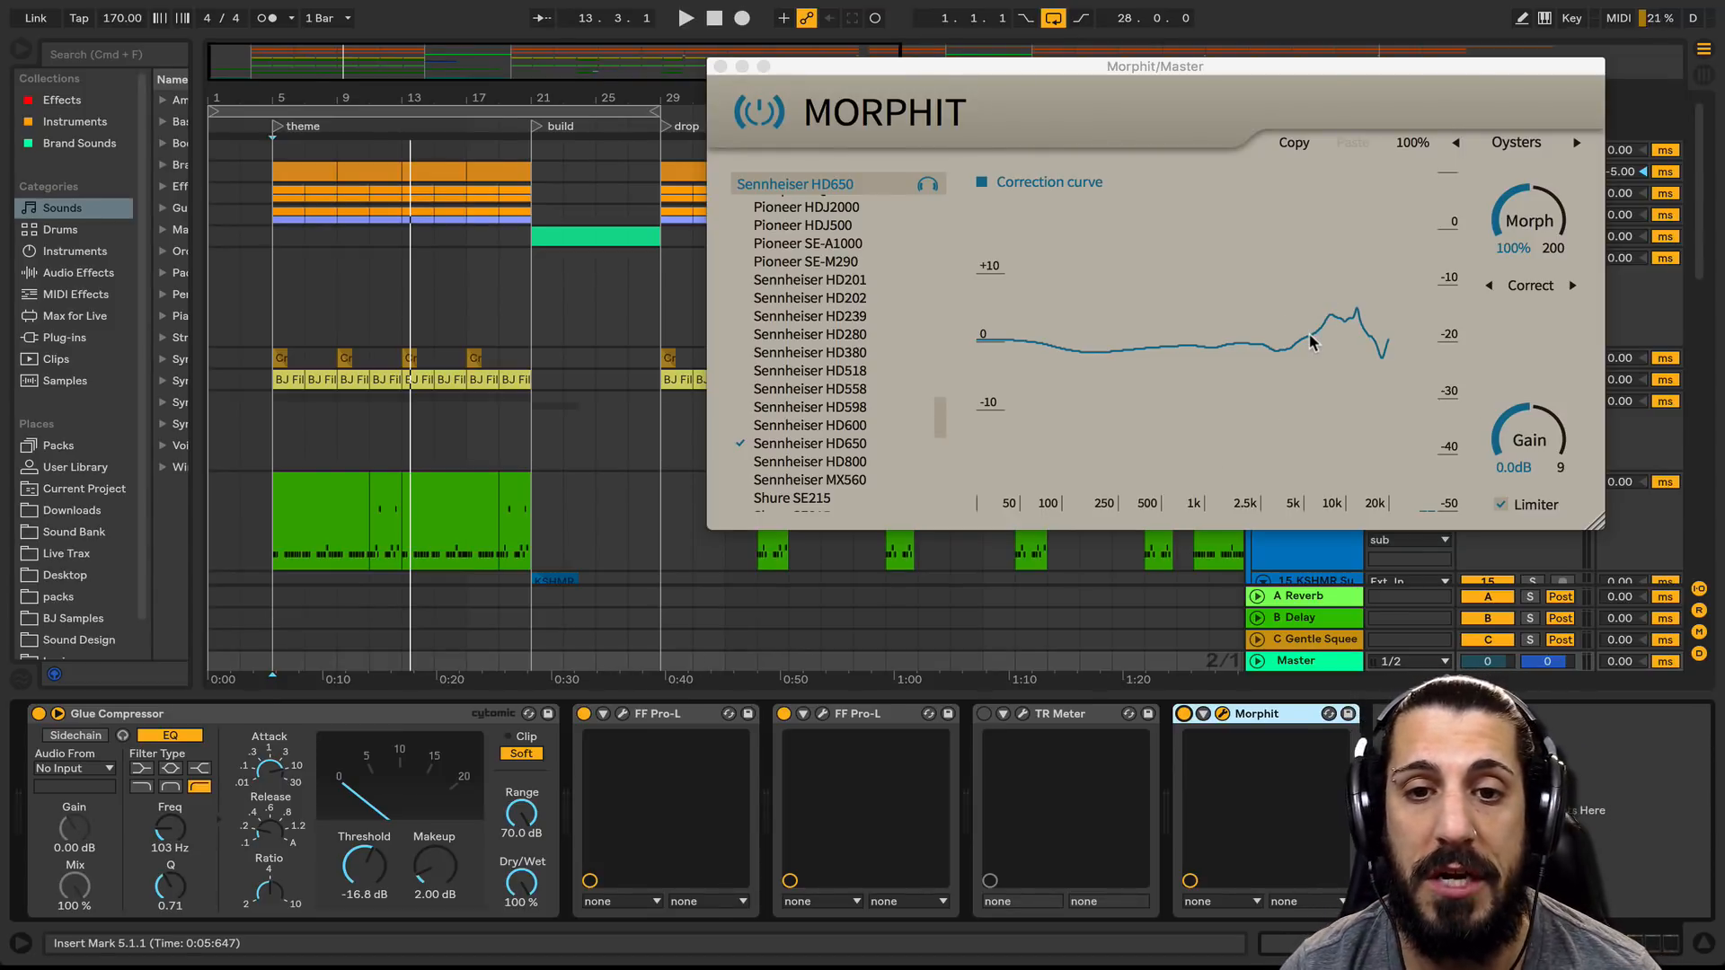